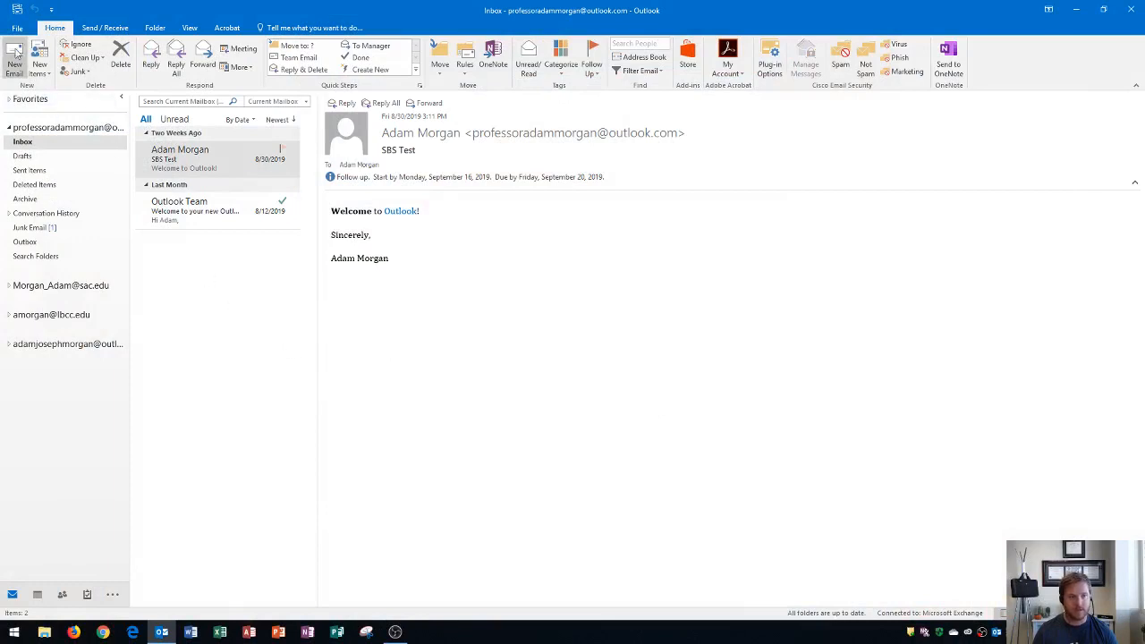
Open the File backstage Info page for the mailbox account.
{"action": "left_click", "coordinate": [16, 28]}
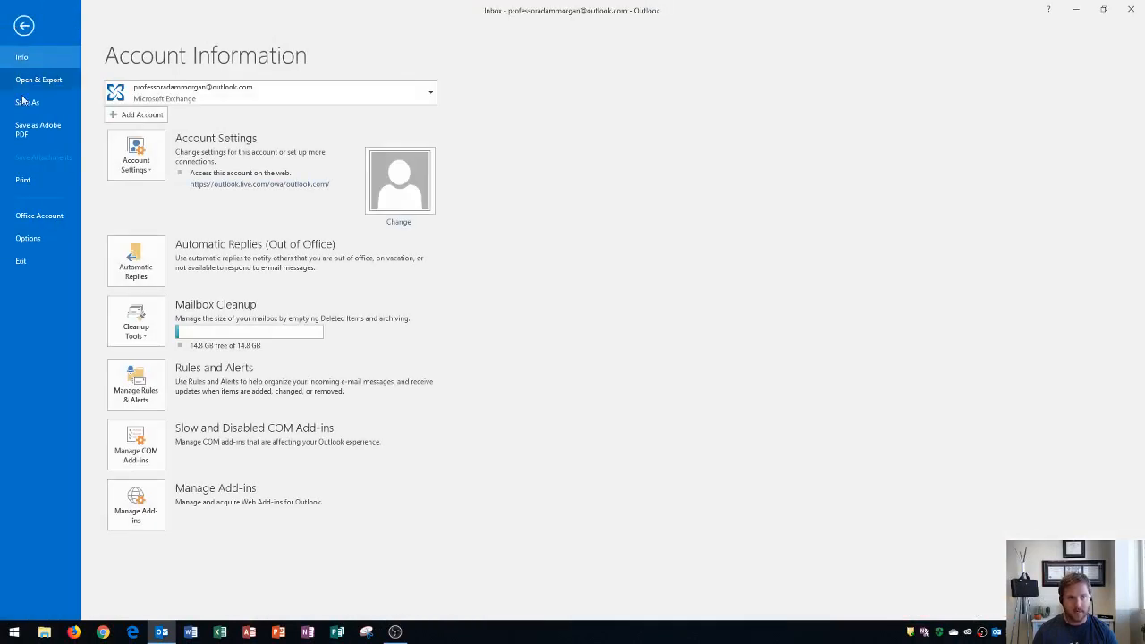
{"action": "mouse_move", "coordinate": [28, 238]}
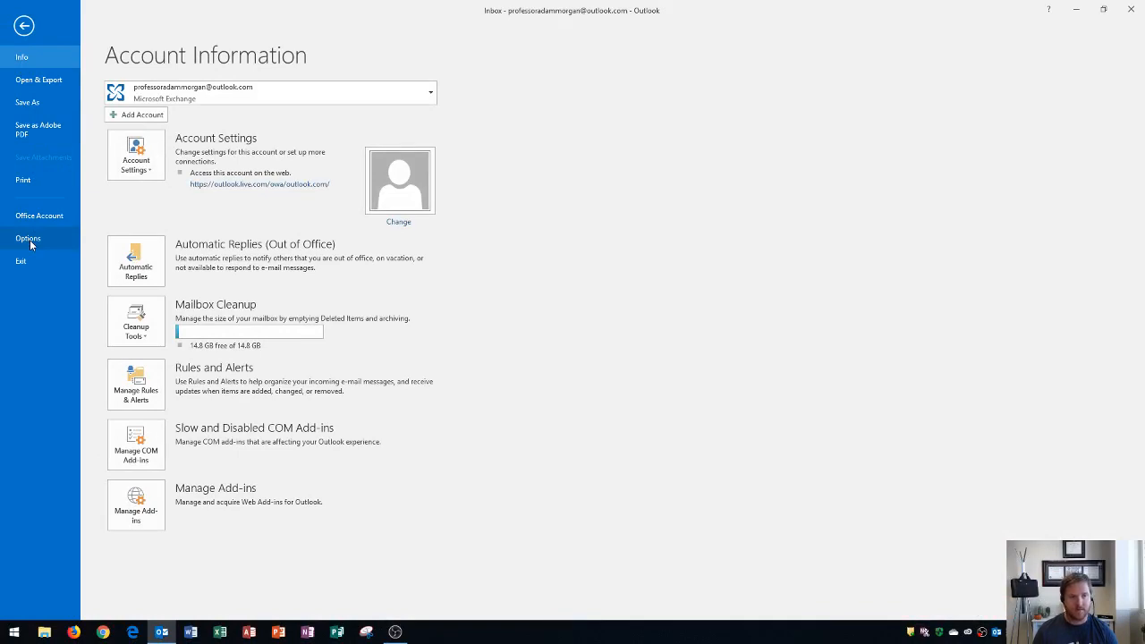
Open Outlook Options on the General category.
{"action": "left_click", "coordinate": [28, 237]}
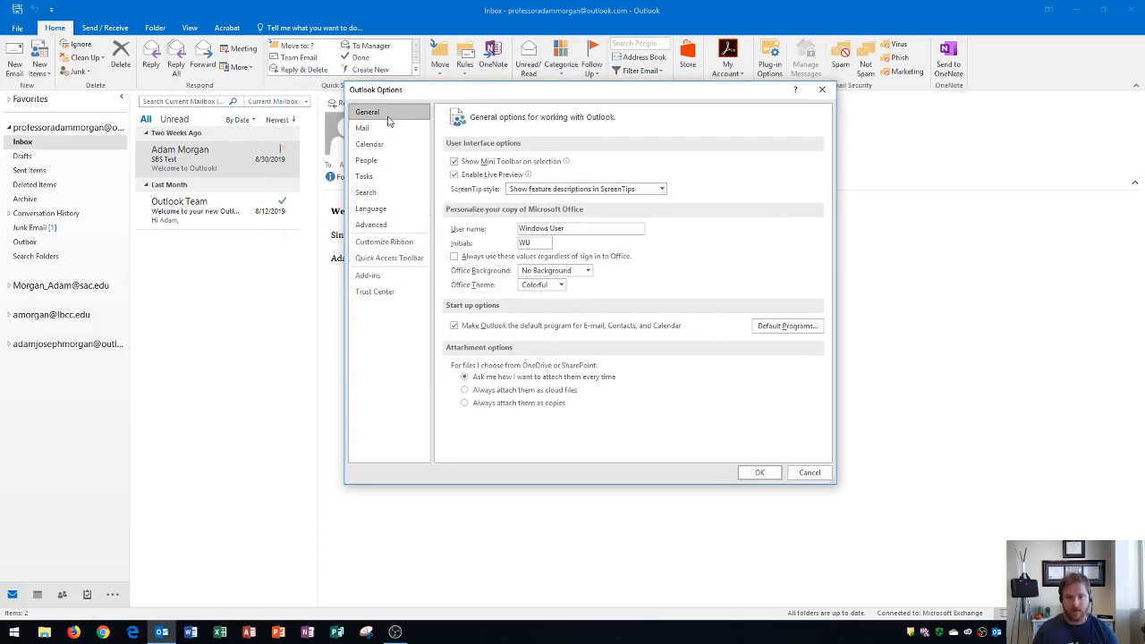
{"action": "mouse_move", "coordinate": [381, 114]}
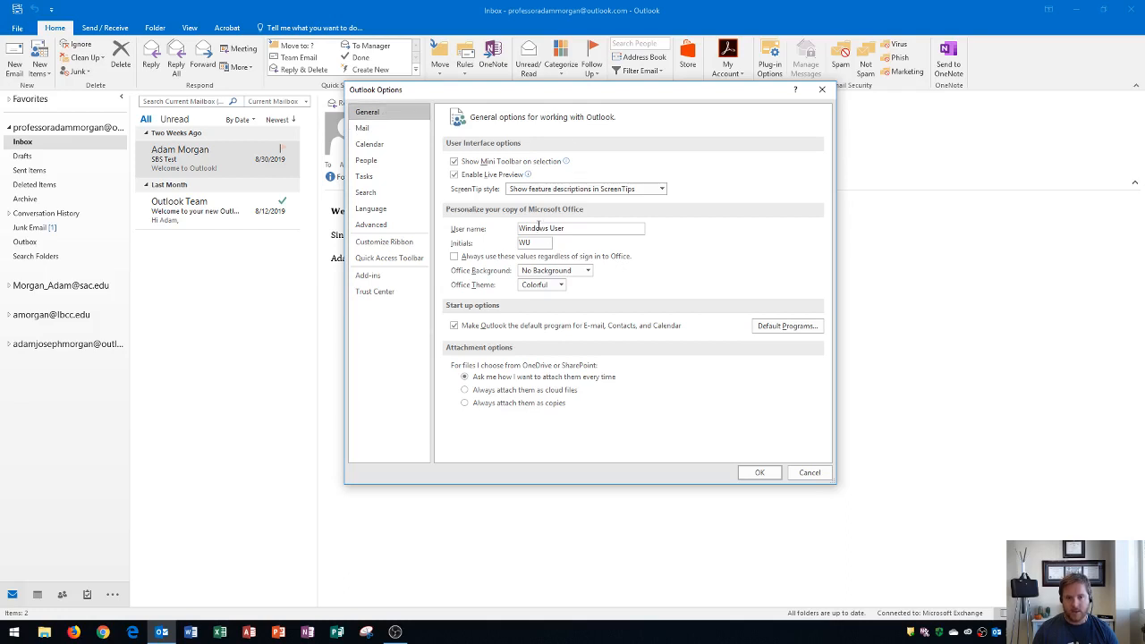
{"action": "mouse_move", "coordinate": [517, 148]}
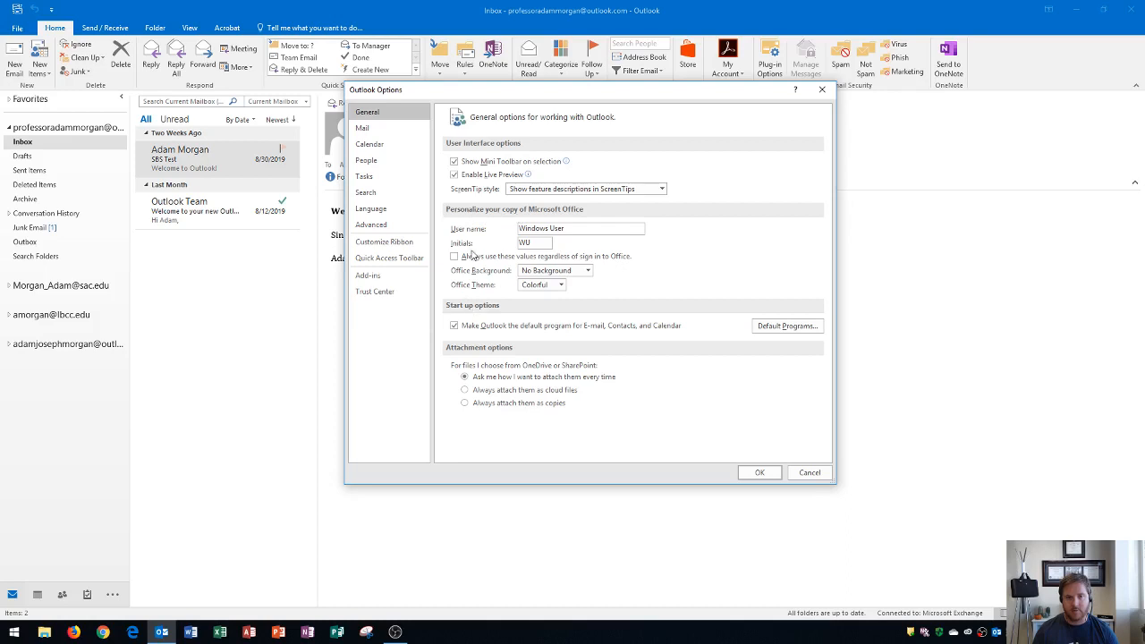
{"action": "mouse_move", "coordinate": [572, 217]}
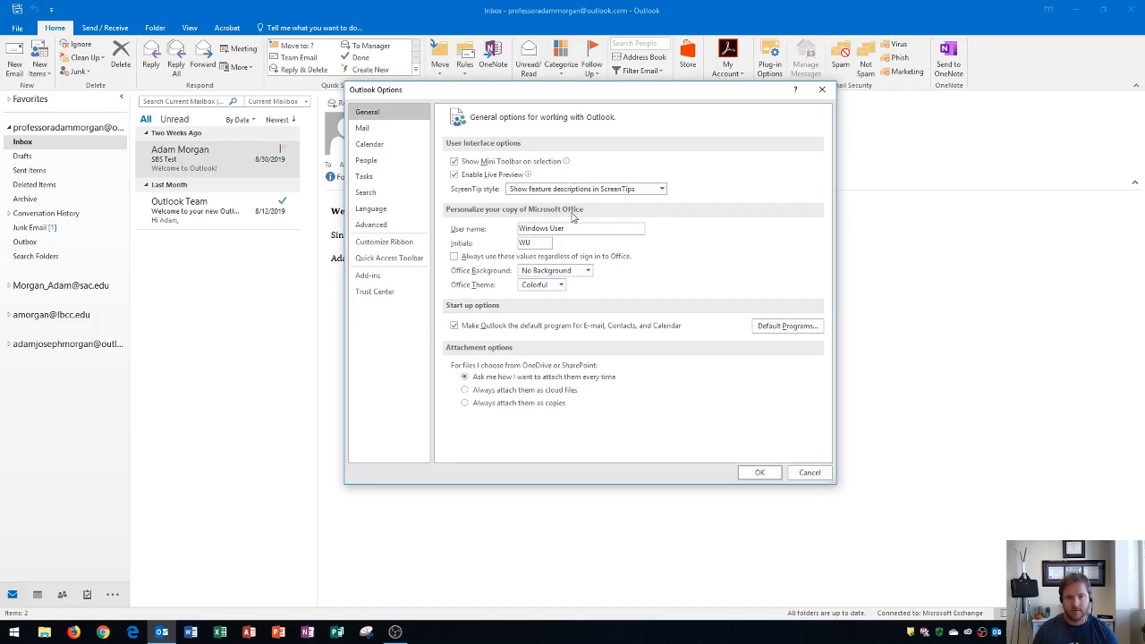
Show the Mail options and scroll through compose, arrival and clean-up settings.
{"action": "left_click", "coordinate": [363, 128]}
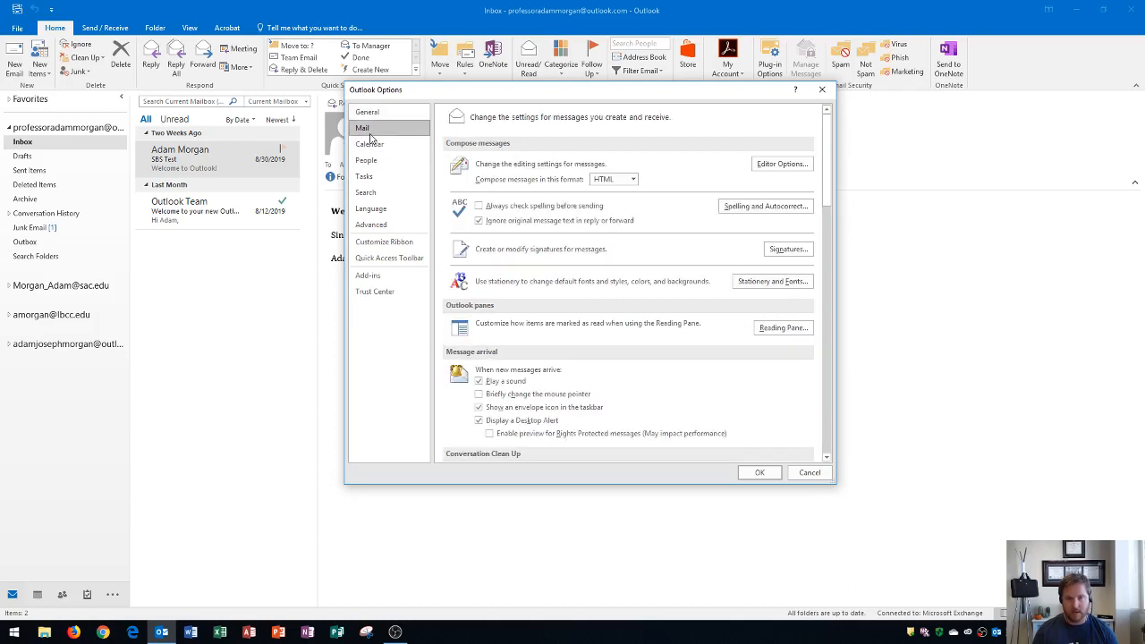
{"action": "mouse_move", "coordinate": [107, 479]}
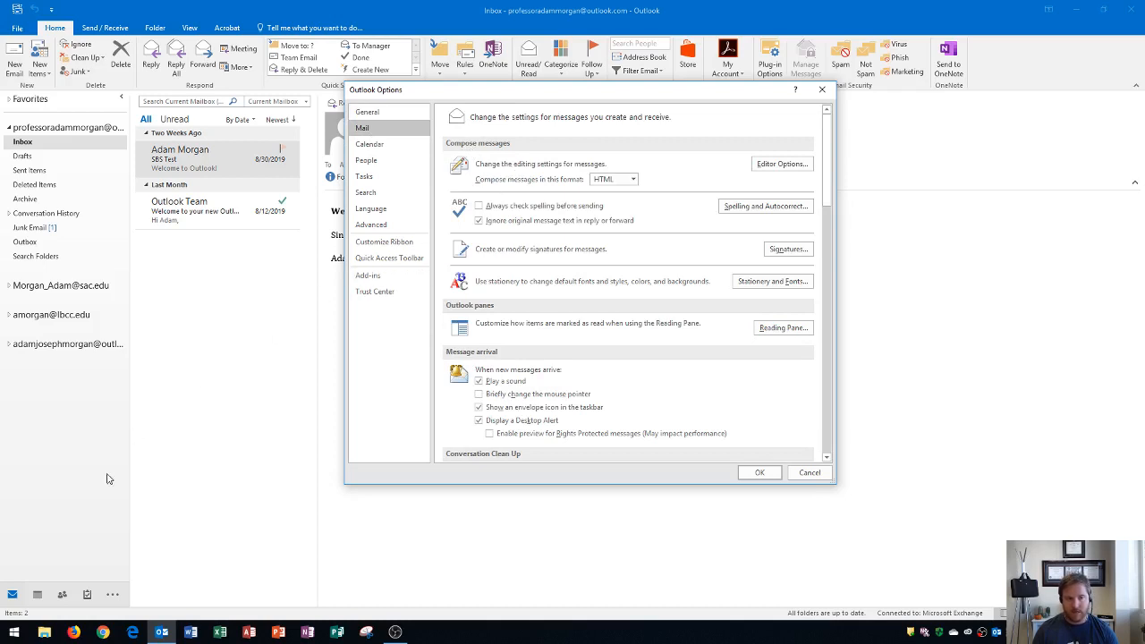
{"action": "mouse_move", "coordinate": [29, 588]}
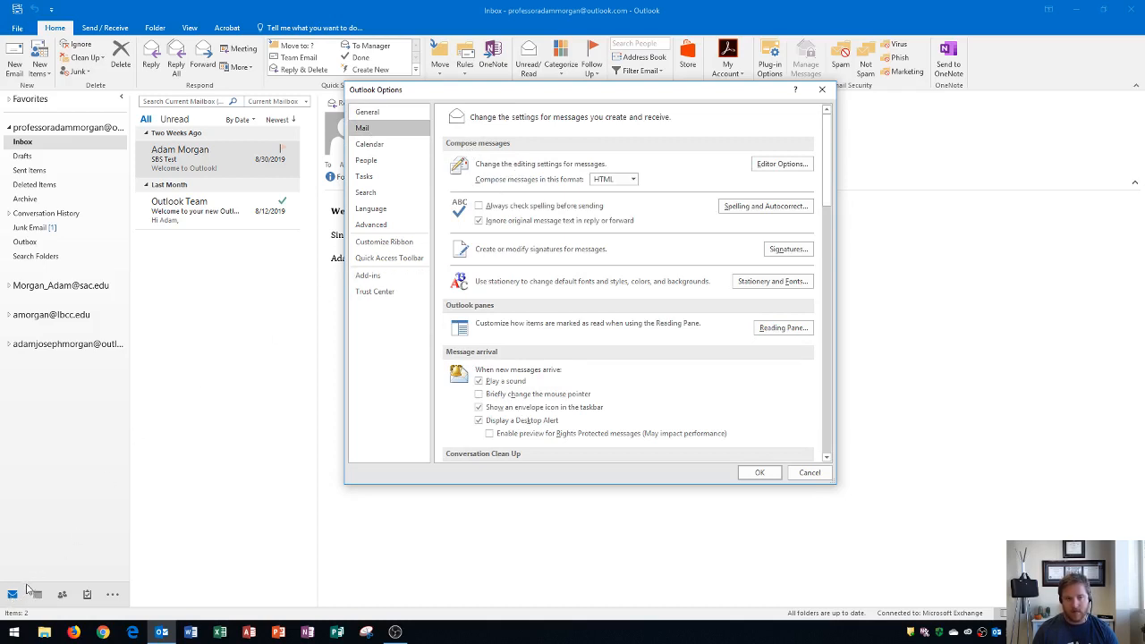
{"action": "mouse_move", "coordinate": [489, 292]}
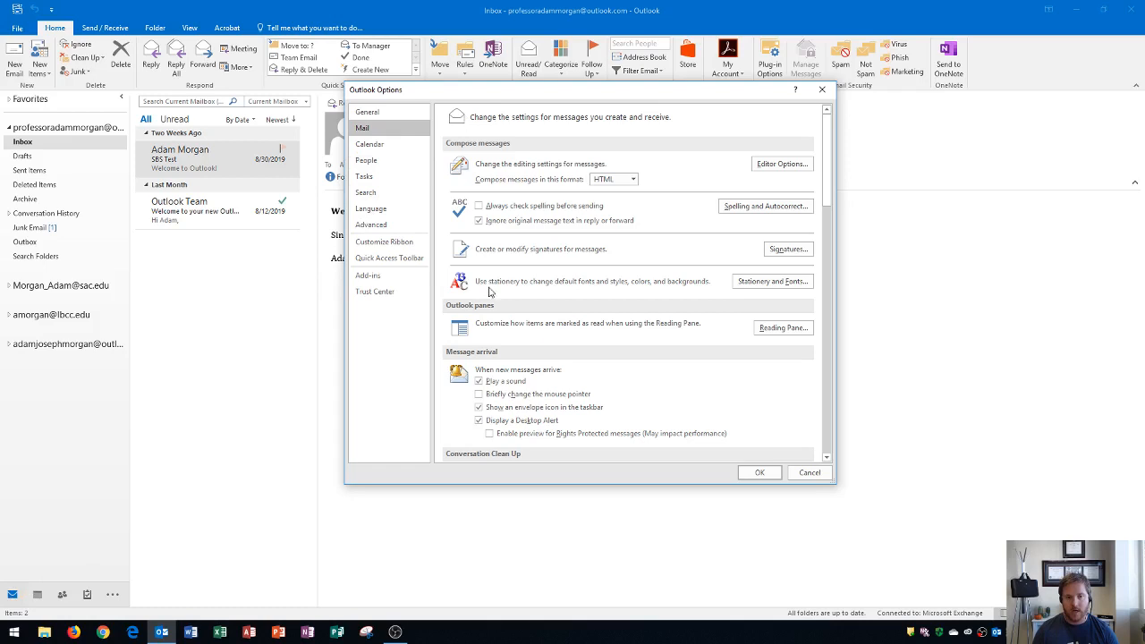
{"action": "mouse_move", "coordinate": [414, 375]}
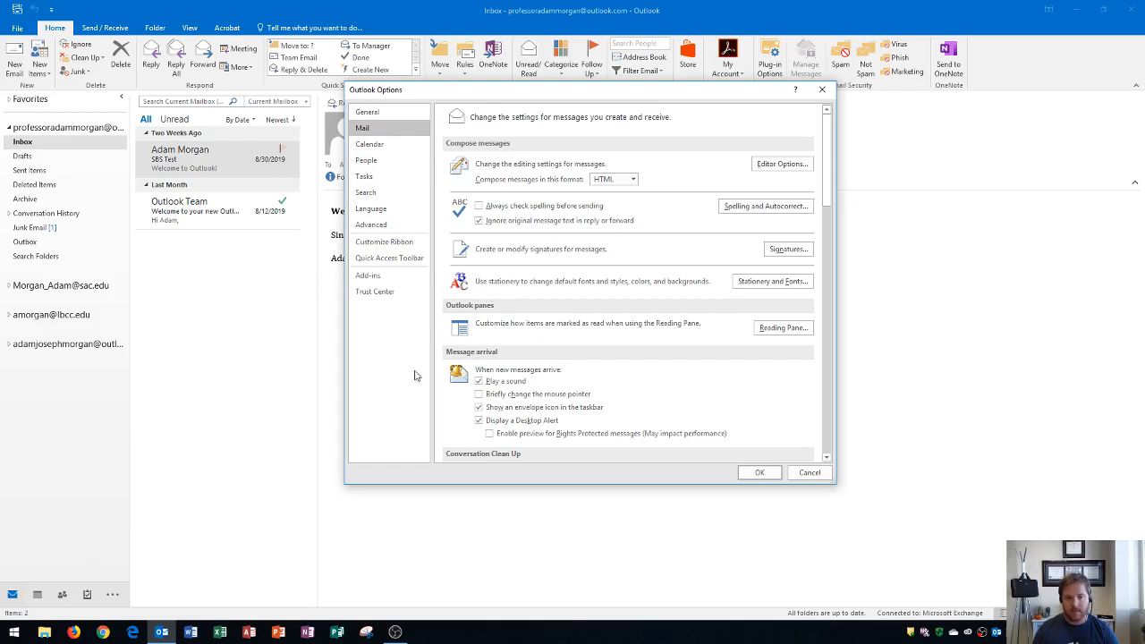
{"action": "mouse_move", "coordinate": [450, 401]}
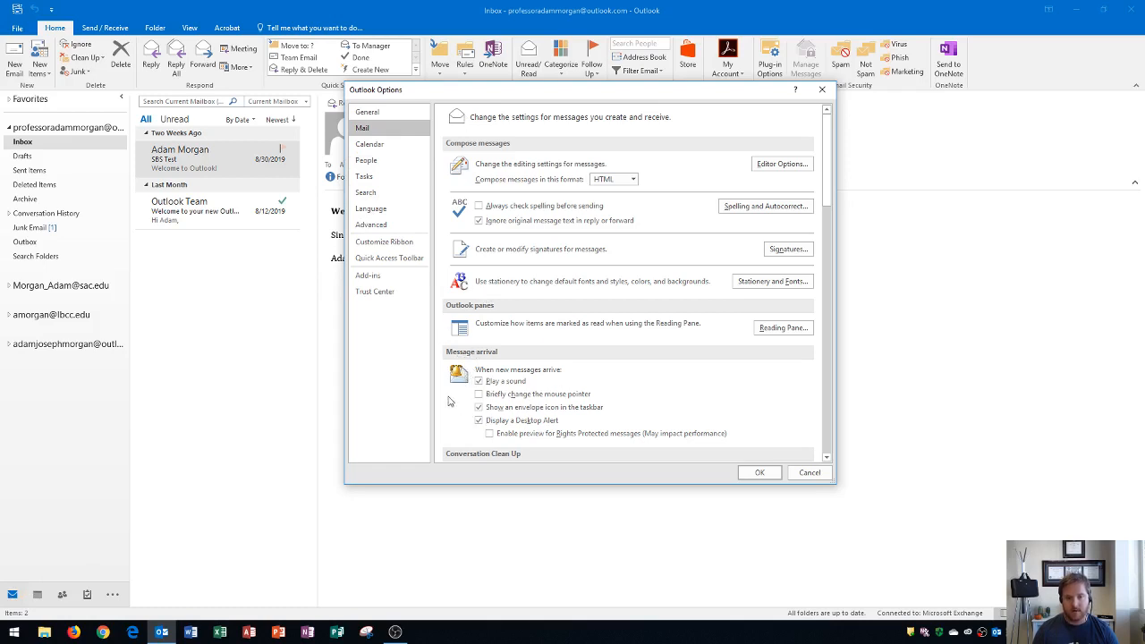
{"action": "scroll", "scroll_direction": "down", "scroll_amount": 3}
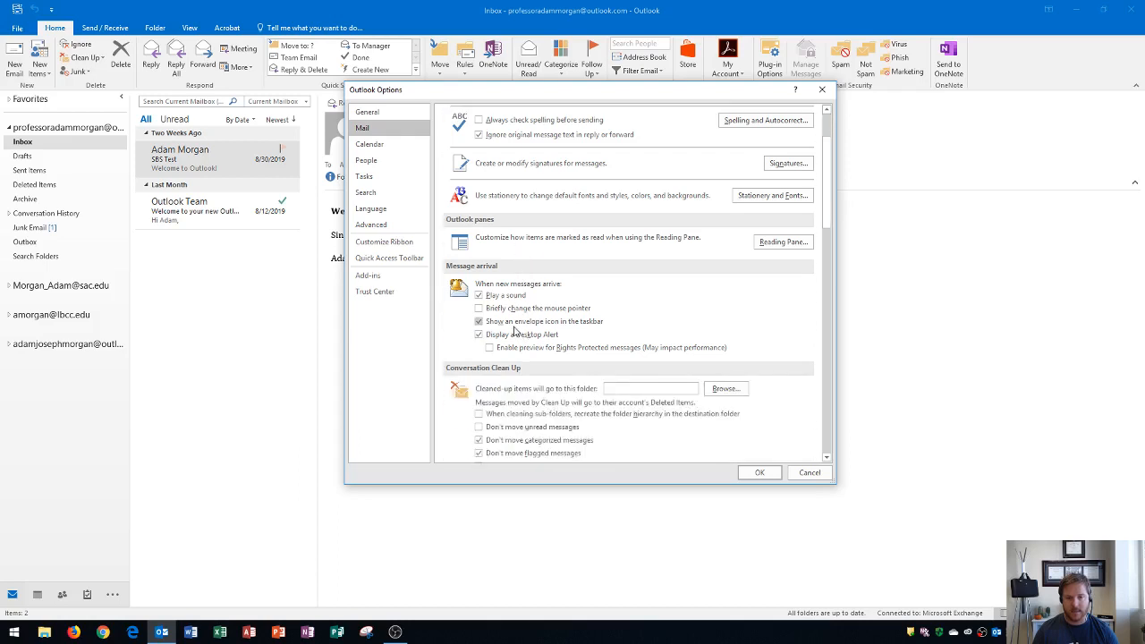
Switch Outlook Options to the Calendar page with work time settings.
{"action": "left_click", "coordinate": [369, 144]}
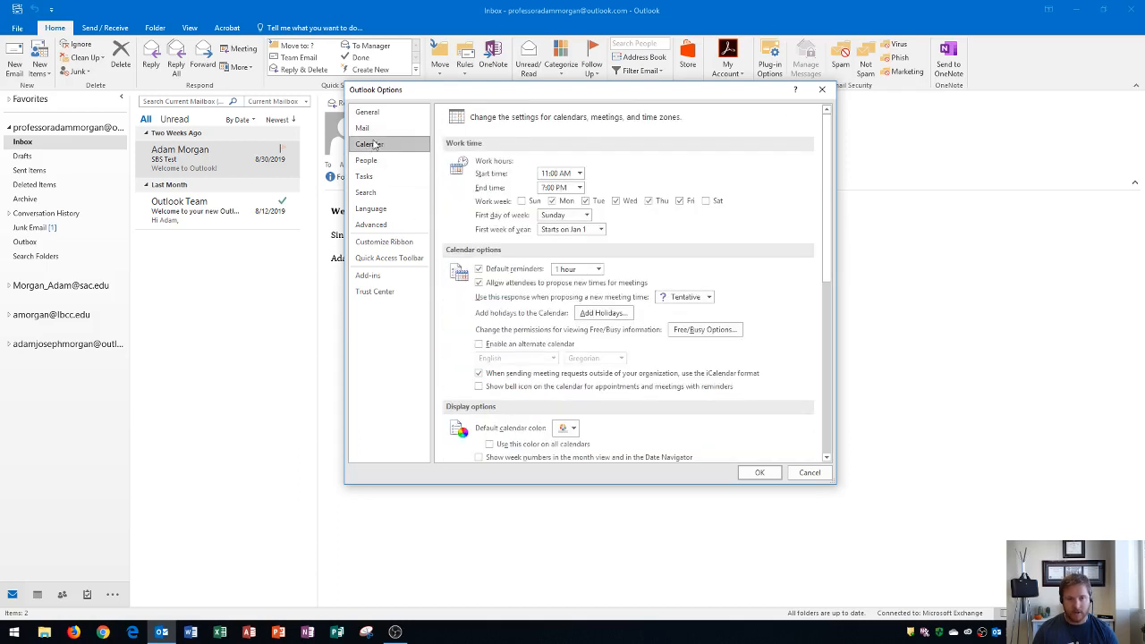
{"action": "left_click", "coordinate": [368, 144]}
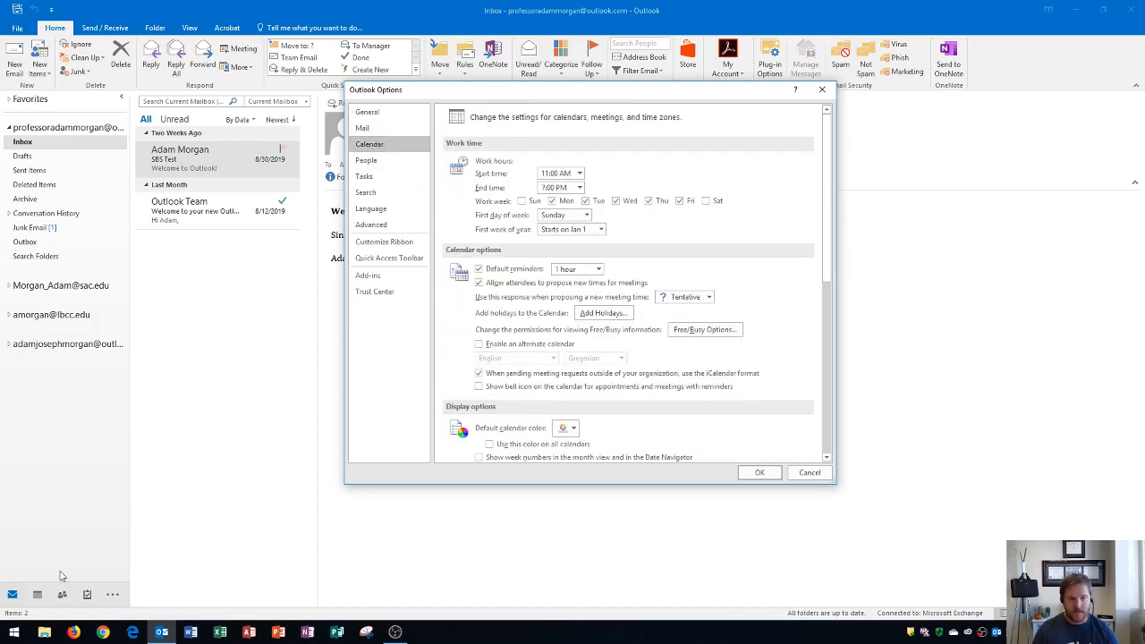
{"action": "mouse_move", "coordinate": [89, 563]}
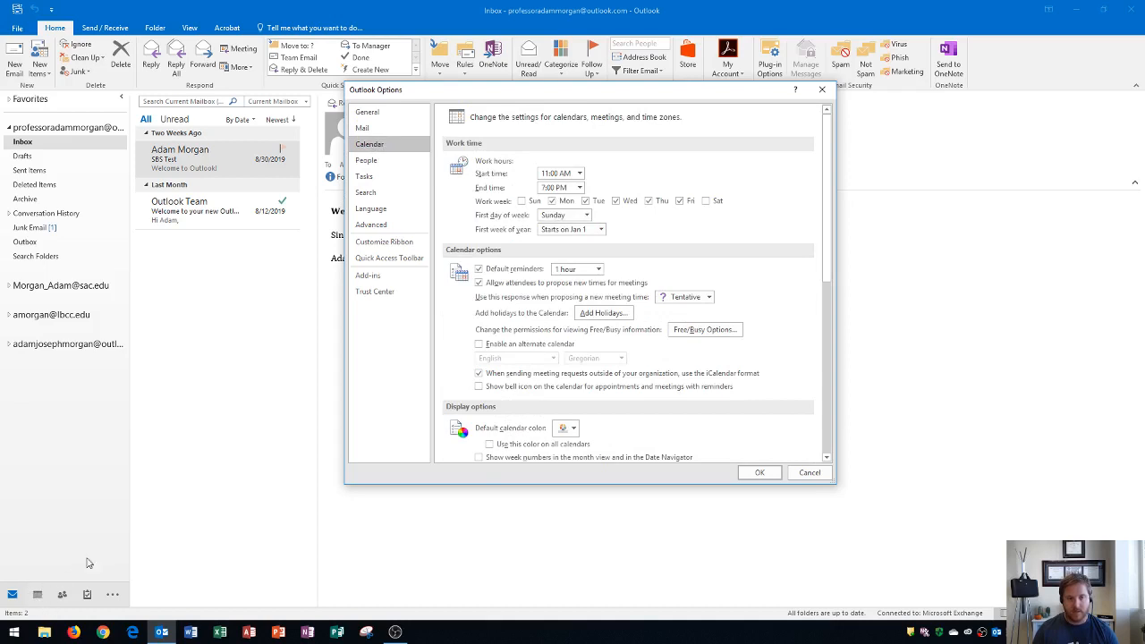
{"action": "mouse_move", "coordinate": [539, 163]}
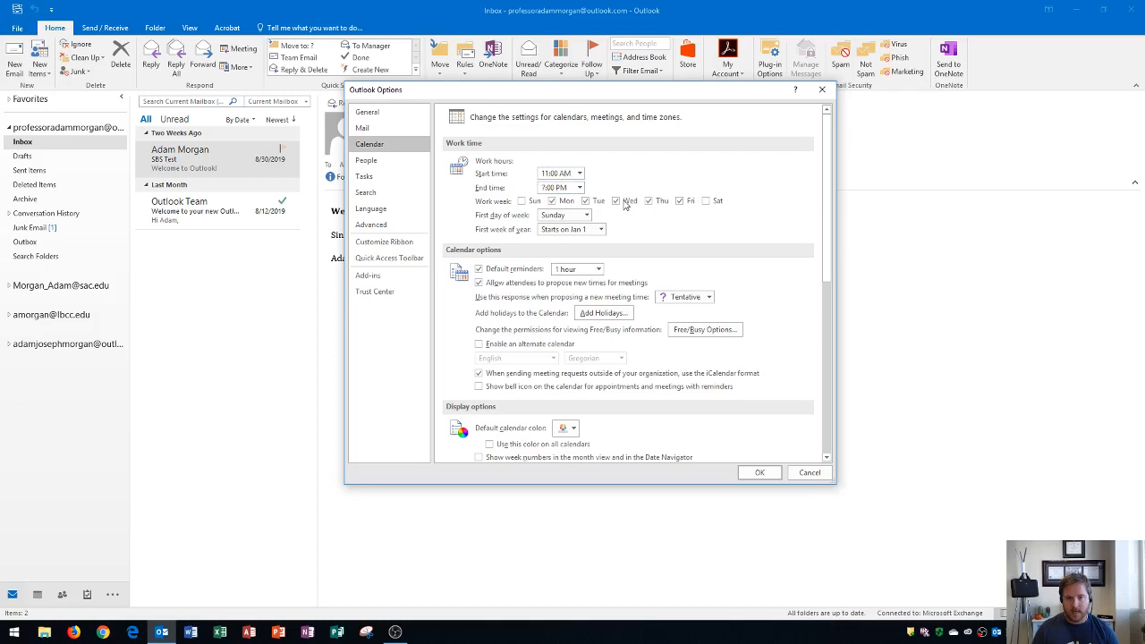
{"action": "mouse_move", "coordinate": [600, 234]}
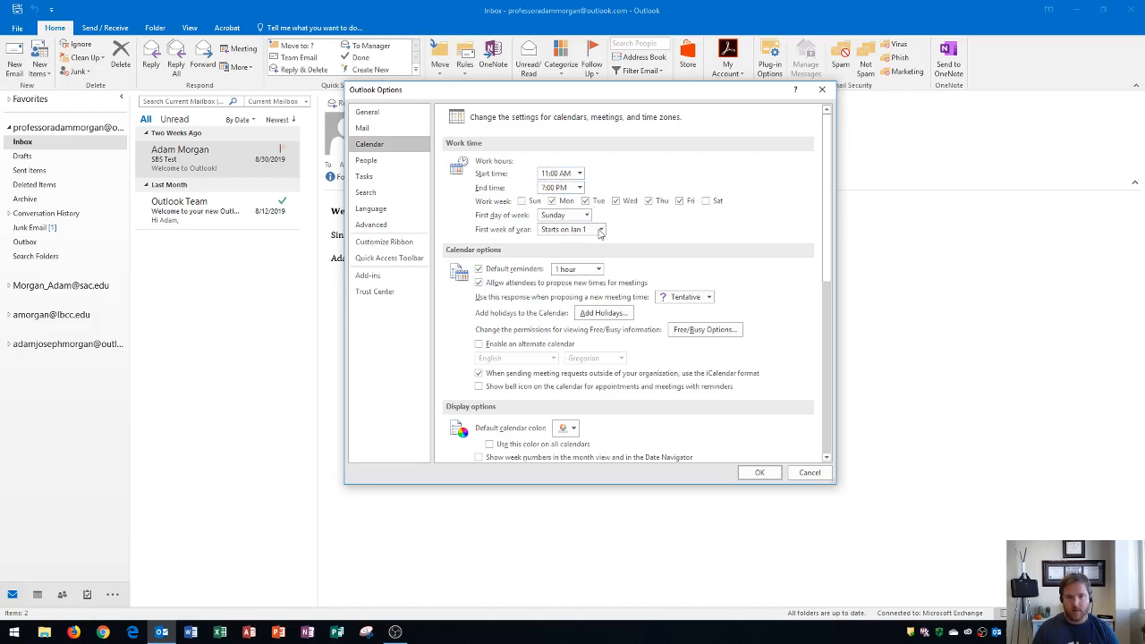
{"action": "mouse_move", "coordinate": [568, 170]}
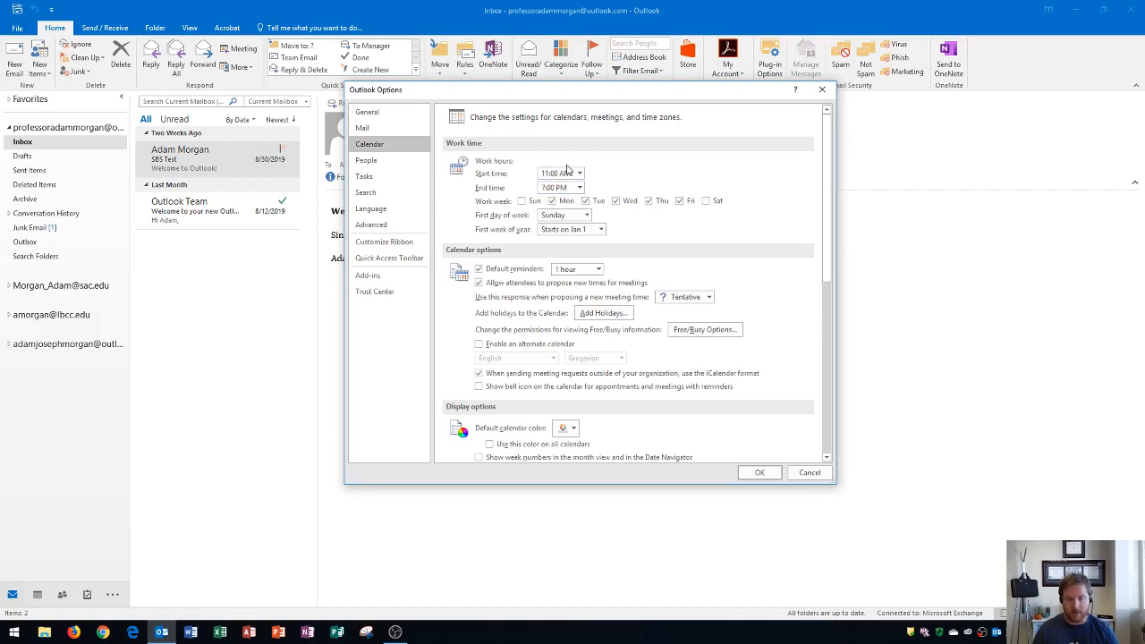
{"action": "mouse_move", "coordinate": [366, 161]}
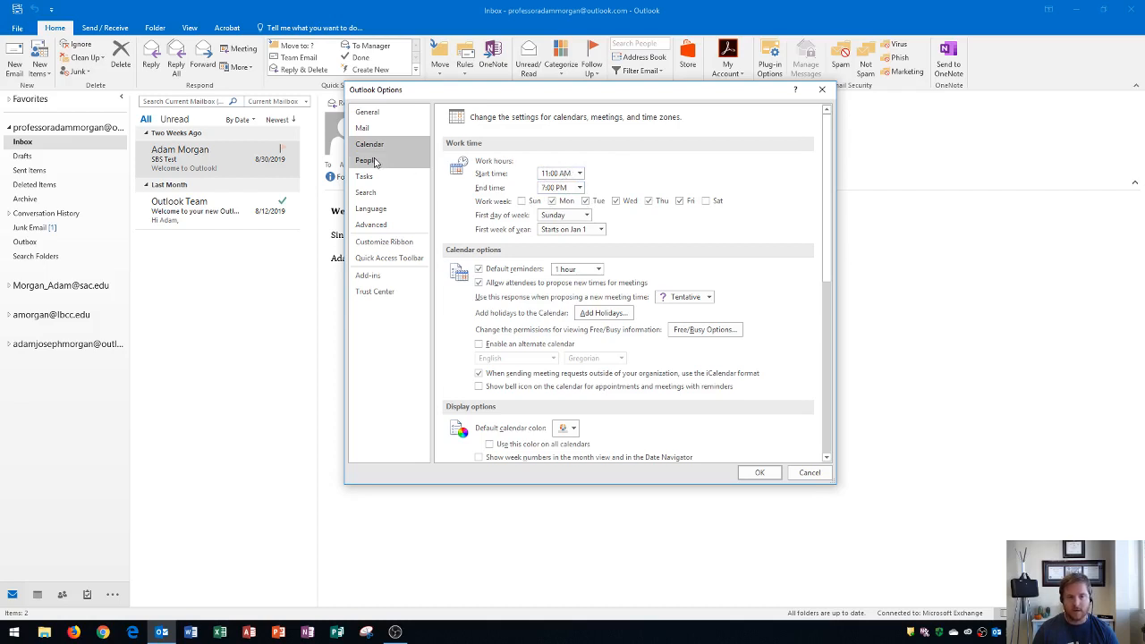
Show the People page and list the Default 'Full Name' order choices.
{"action": "left_click", "coordinate": [366, 160]}
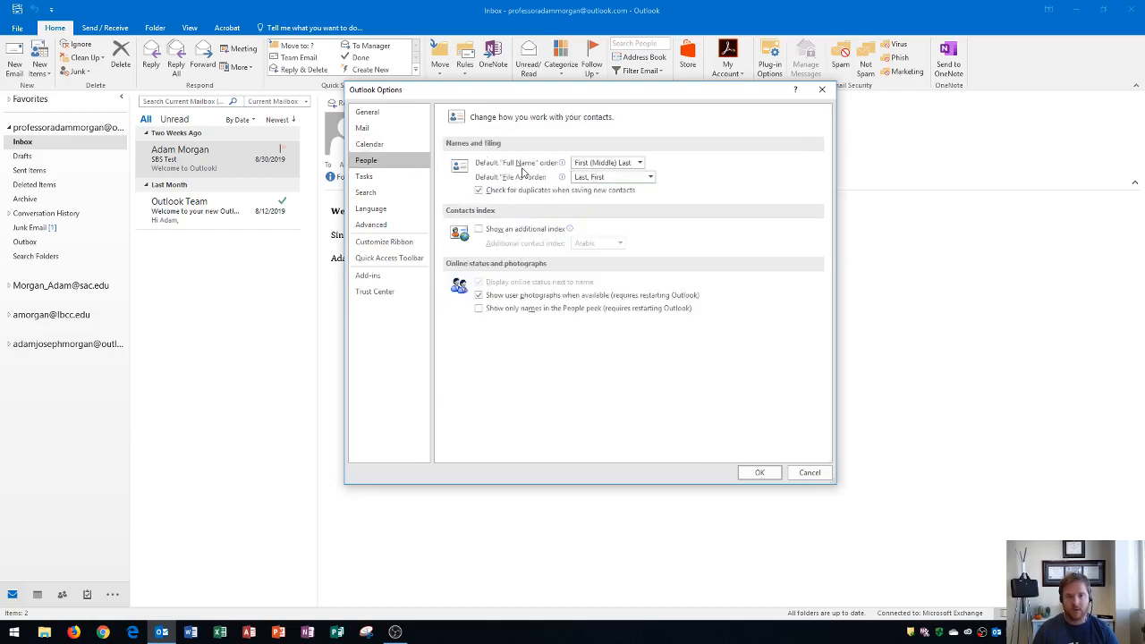
{"action": "mouse_move", "coordinate": [552, 150]}
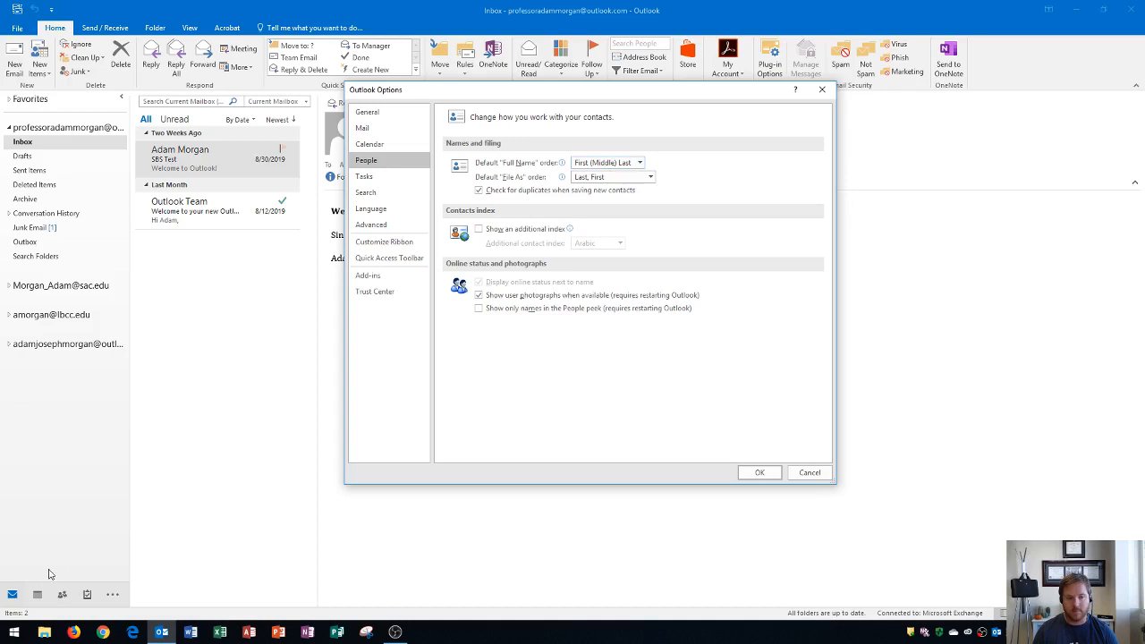
{"action": "mouse_move", "coordinate": [554, 186]}
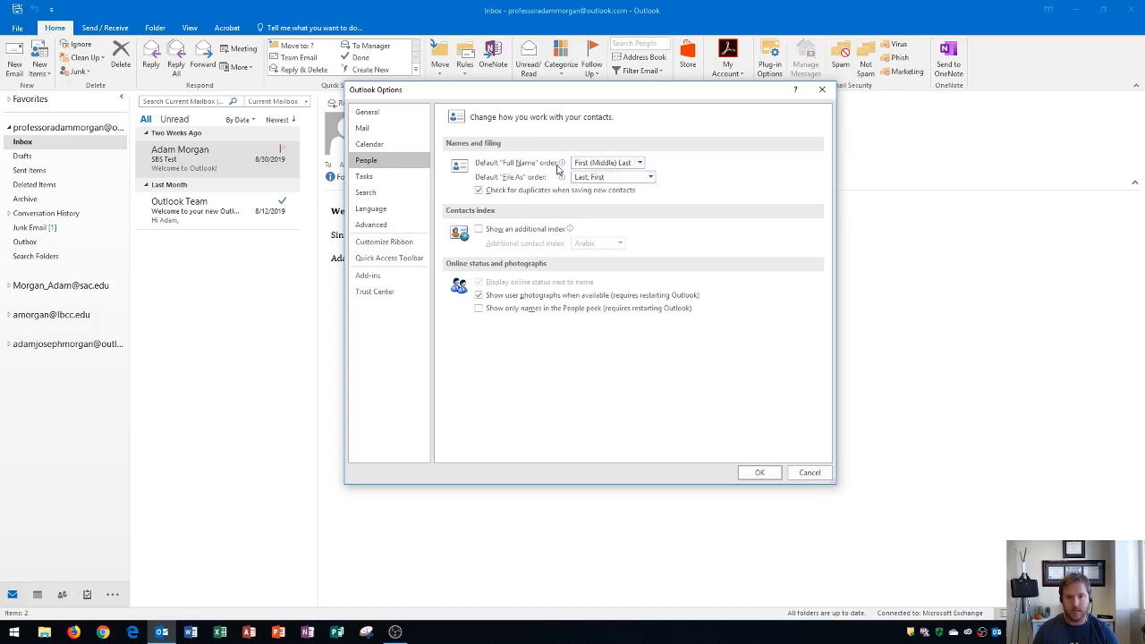
{"action": "mouse_move", "coordinate": [640, 162]}
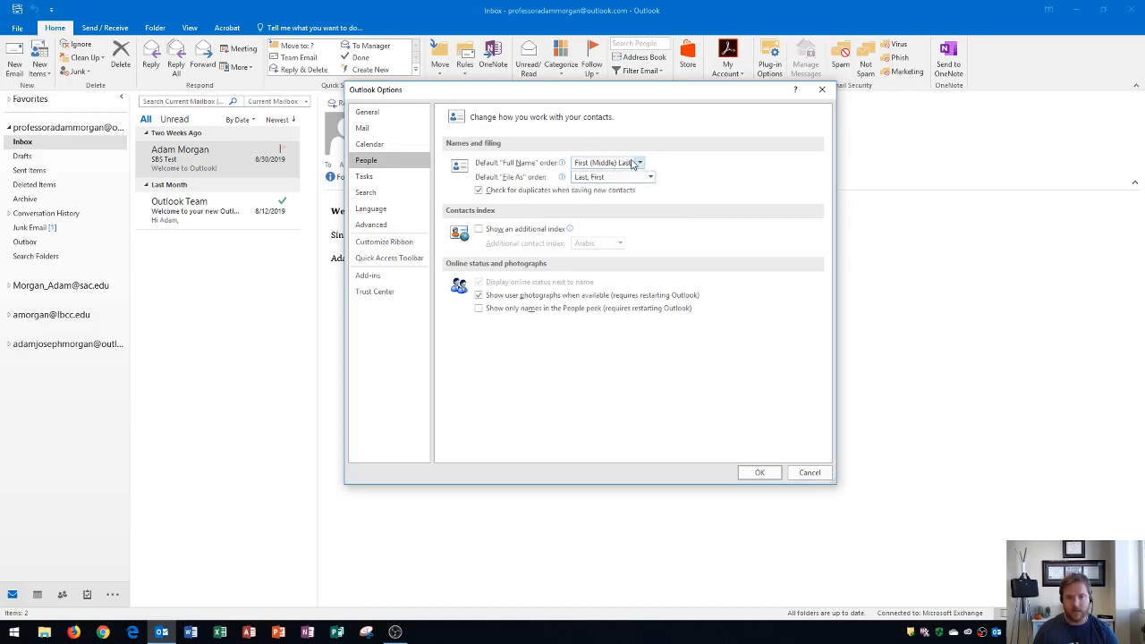
{"action": "left_click", "coordinate": [637, 162]}
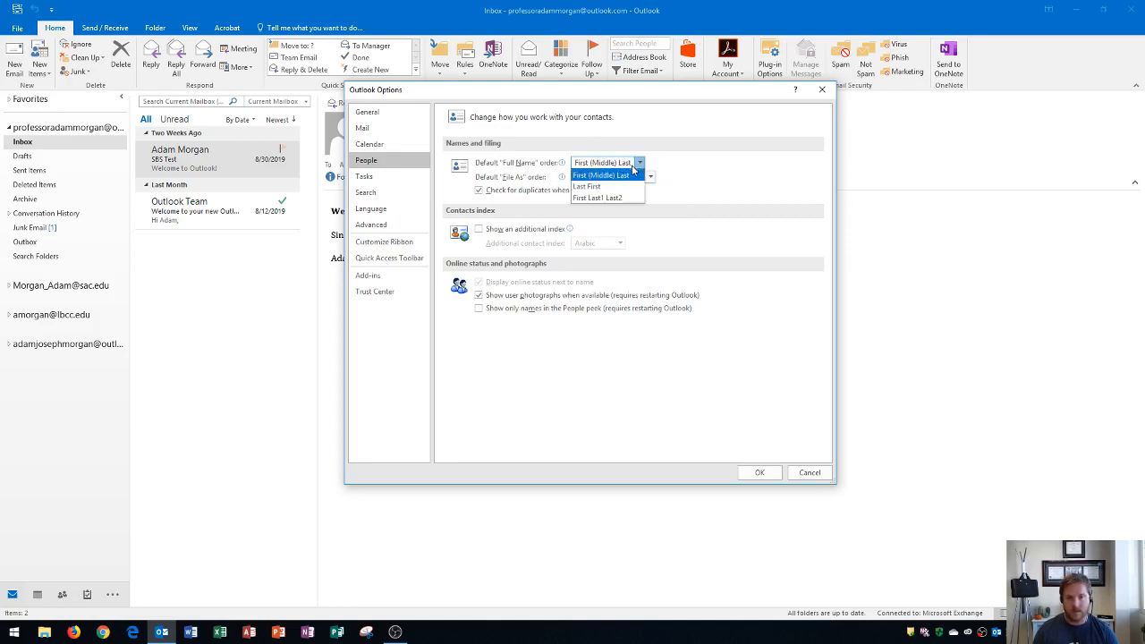
{"action": "mouse_move", "coordinate": [675, 146]}
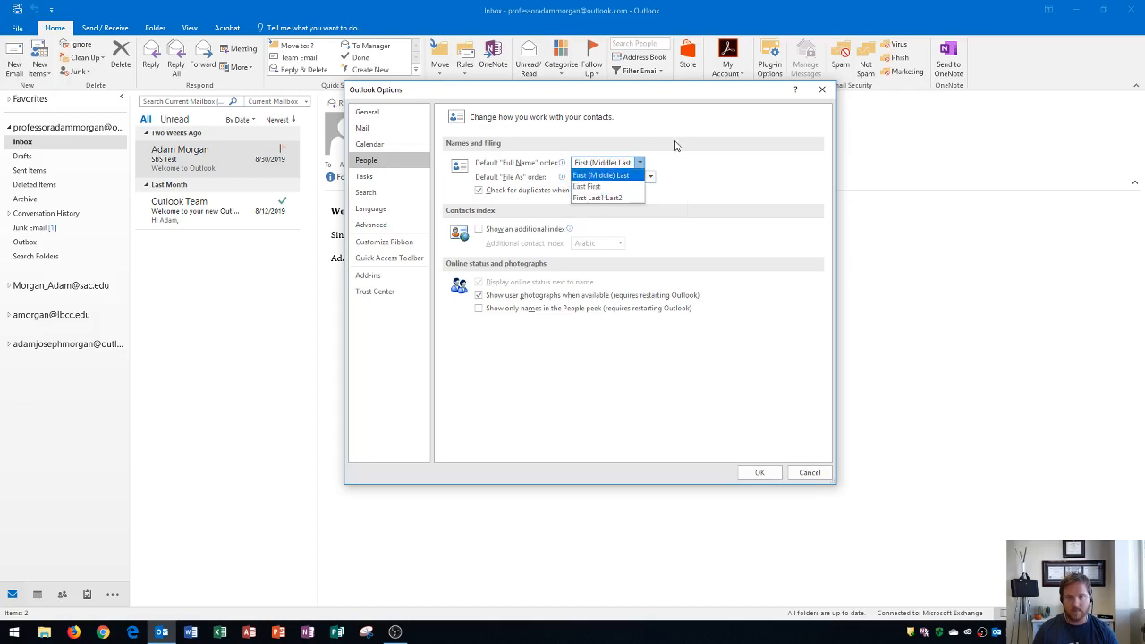
View the Tasks page, opening and dismissing the completed task colour picker unchanged.
{"action": "left_click", "coordinate": [364, 177]}
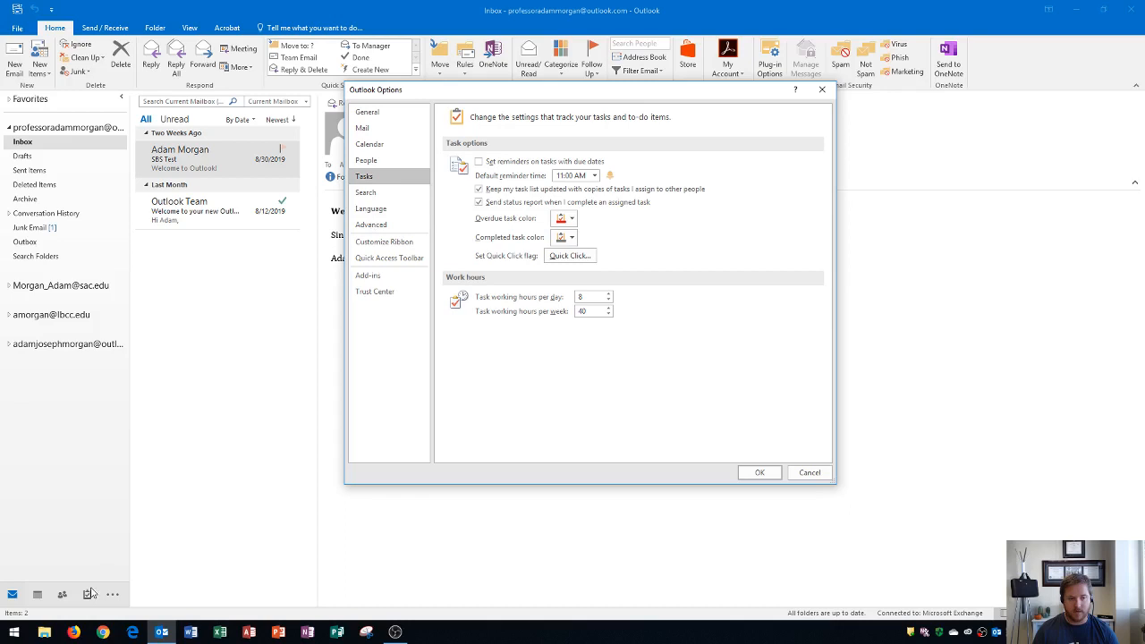
{"action": "mouse_move", "coordinate": [94, 599]}
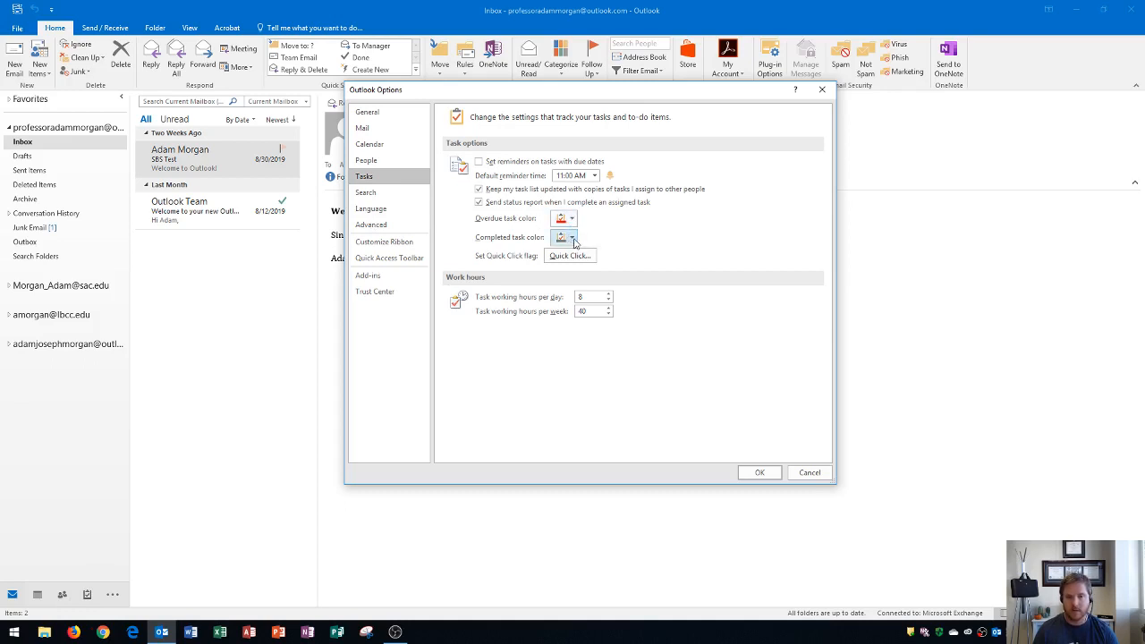
{"action": "left_click", "coordinate": [572, 237]}
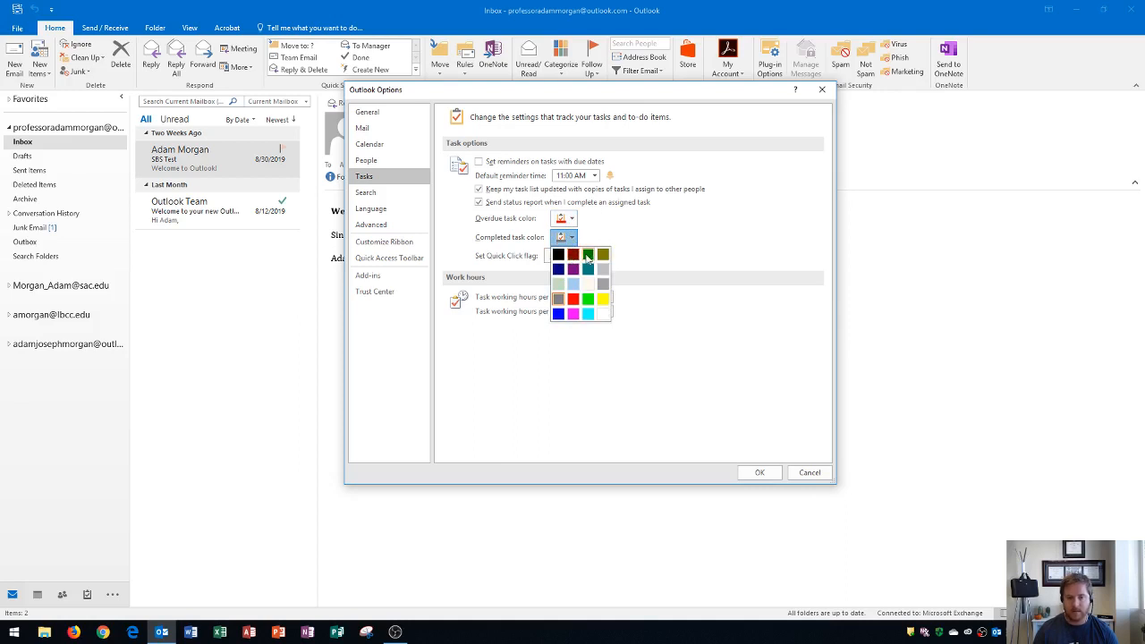
{"action": "left_click", "coordinate": [586, 257]}
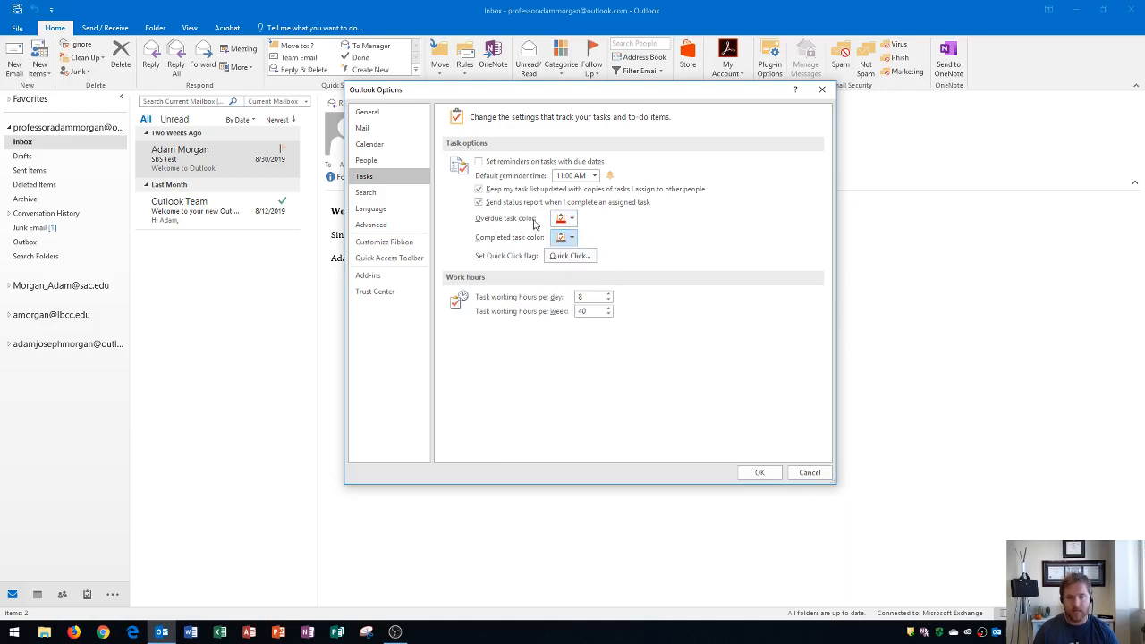
{"action": "mouse_move", "coordinate": [370, 224]}
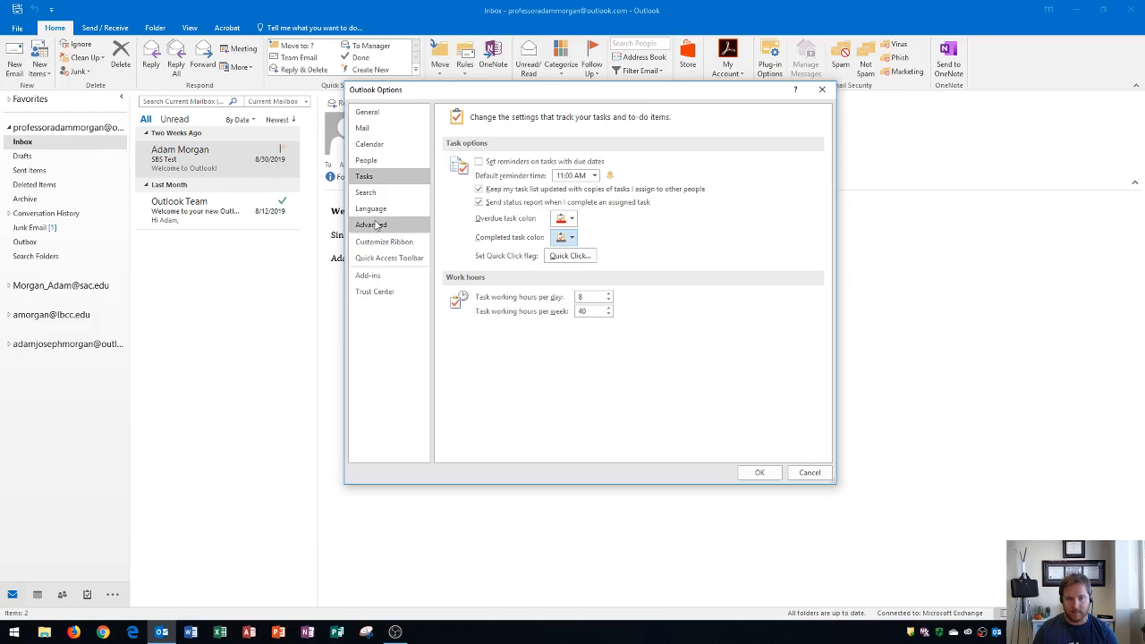
Pass through the Search page and show the Language preferences.
{"action": "left_click", "coordinate": [366, 192]}
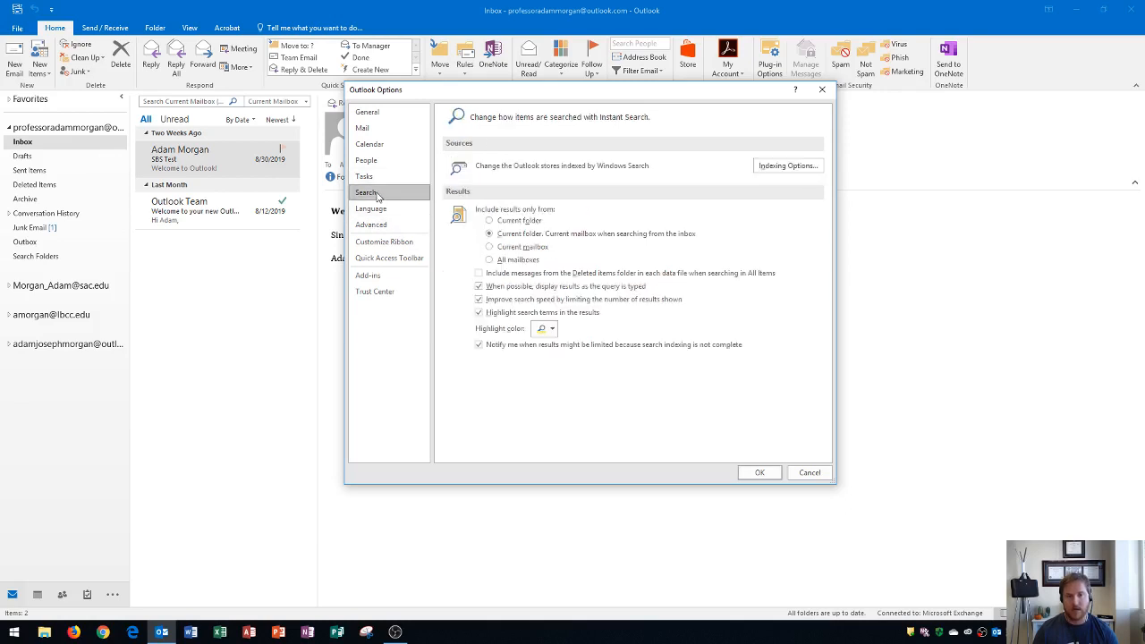
{"action": "left_click", "coordinate": [370, 209]}
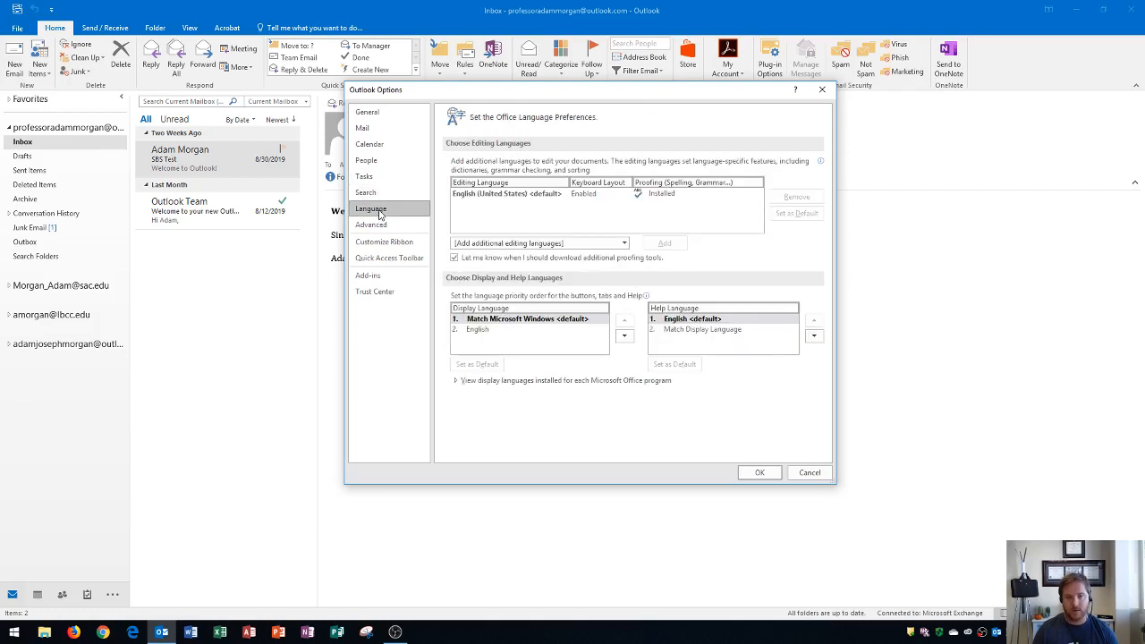
{"action": "mouse_move", "coordinate": [495, 197]}
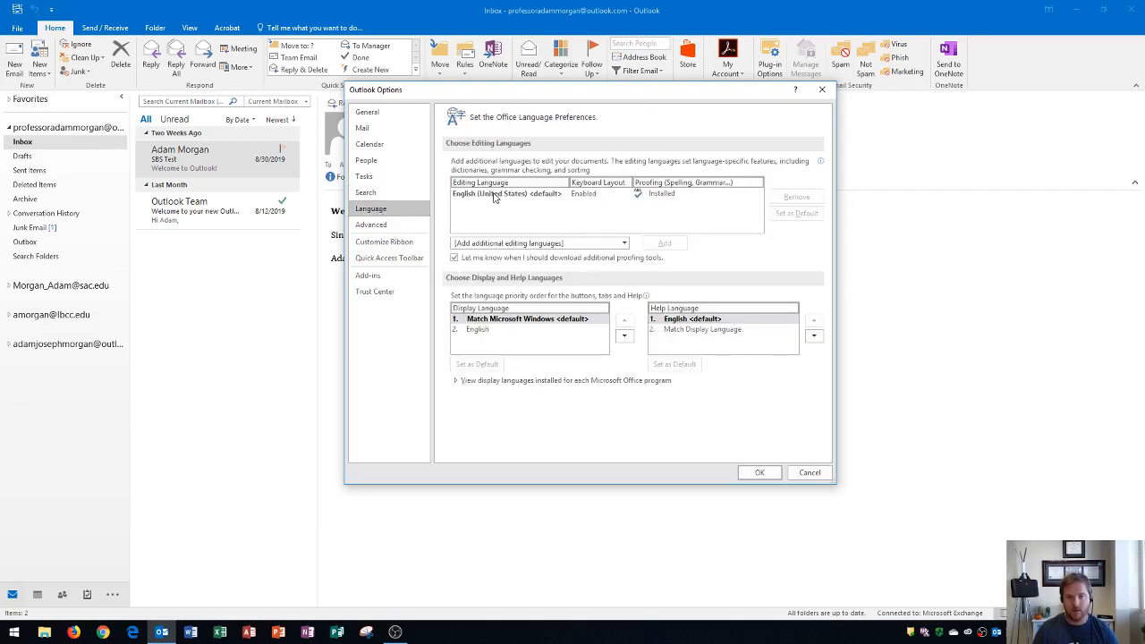
{"action": "mouse_move", "coordinate": [674, 215]}
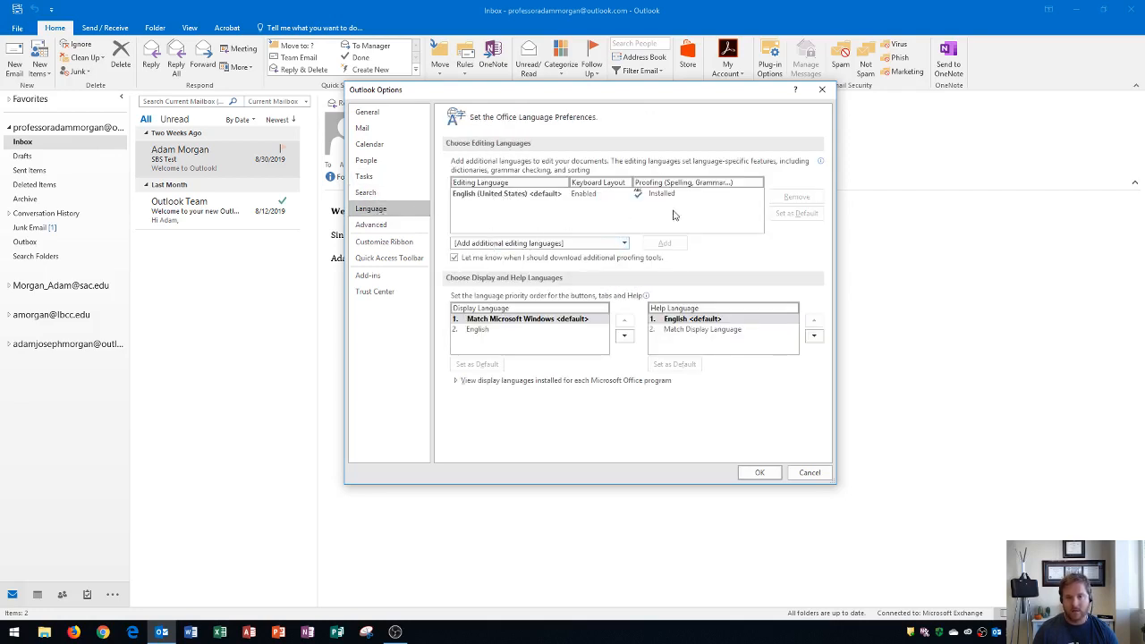
{"action": "mouse_move", "coordinate": [385, 242]}
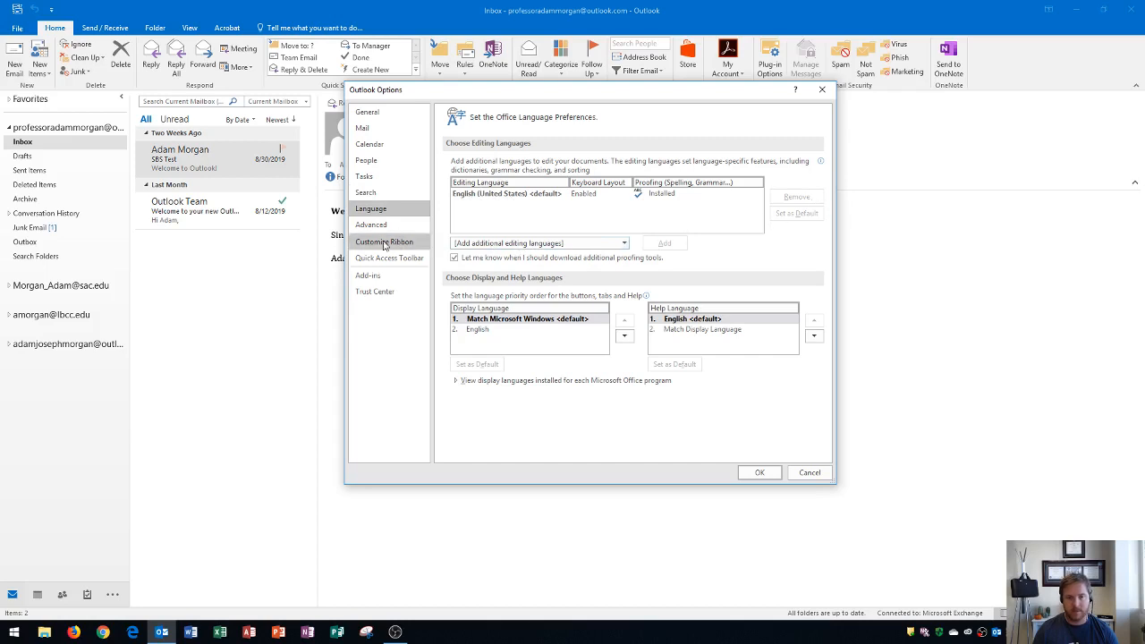
Step through Advanced, Customize Ribbon, Quick Access Toolbar, ending on Trust Center.
{"action": "left_click", "coordinate": [371, 223]}
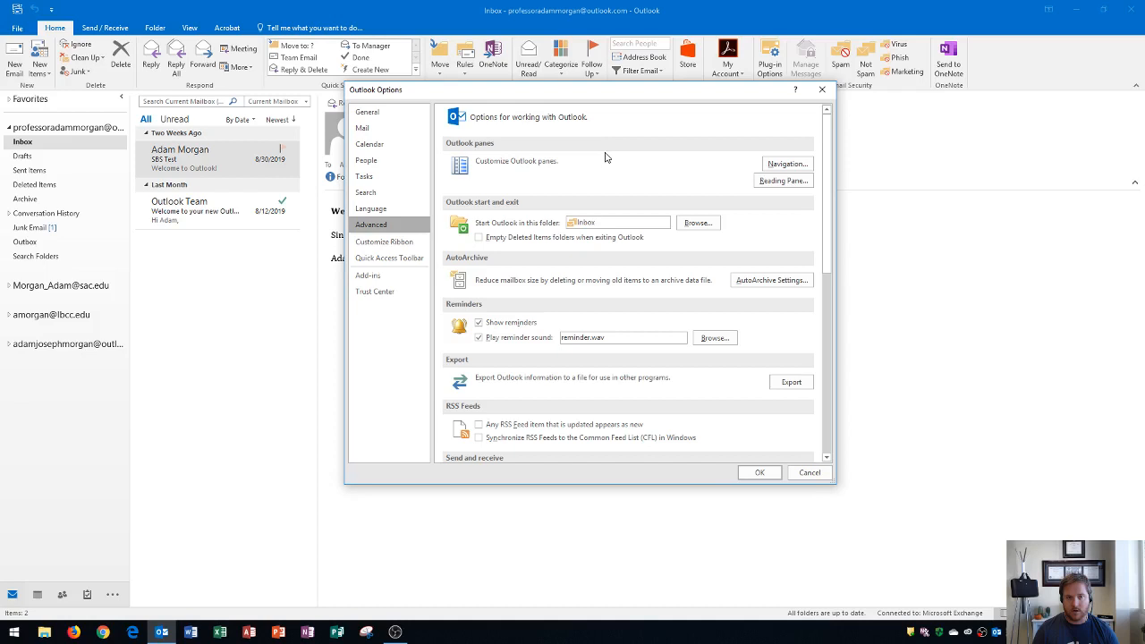
{"action": "mouse_move", "coordinate": [365, 126]}
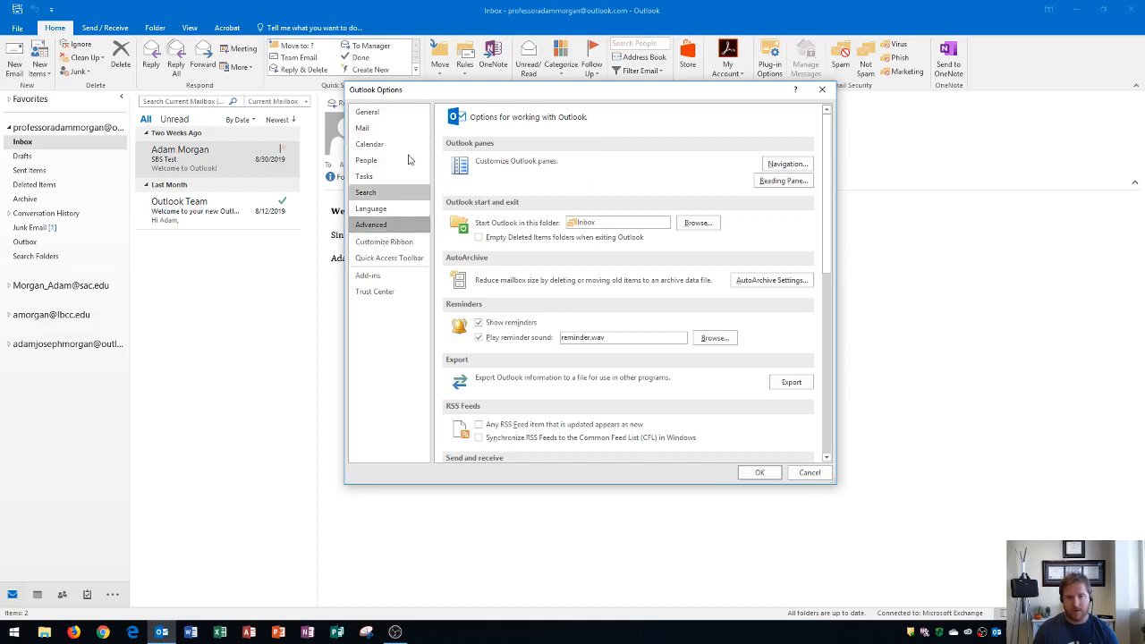
{"action": "mouse_move", "coordinate": [380, 246]}
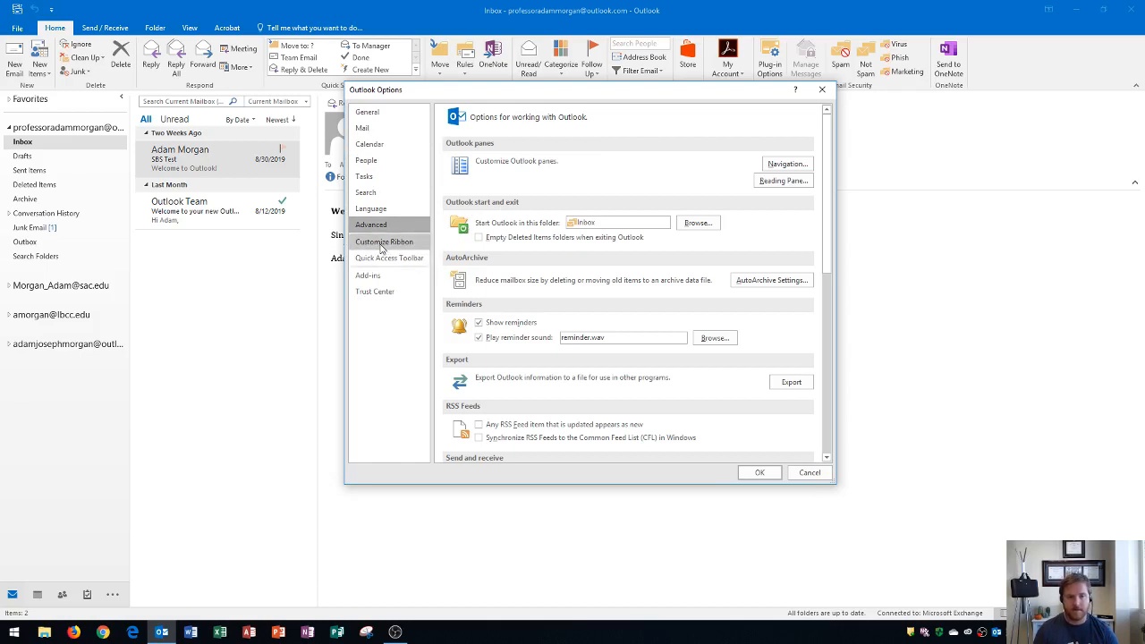
{"action": "left_click", "coordinate": [384, 241]}
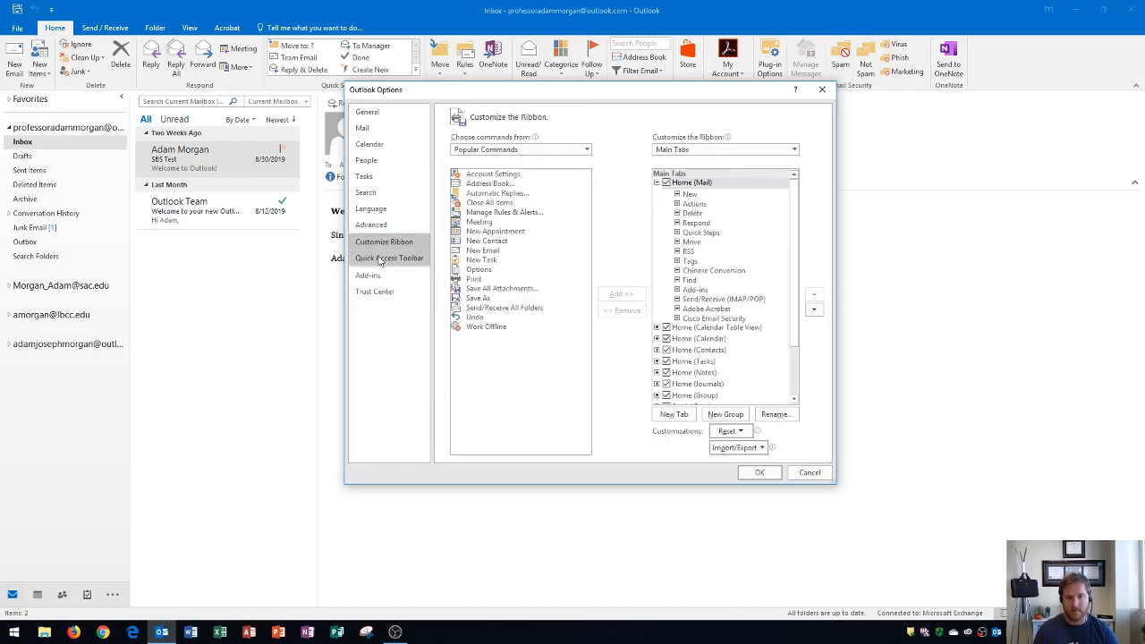
{"action": "left_click", "coordinate": [389, 258]}
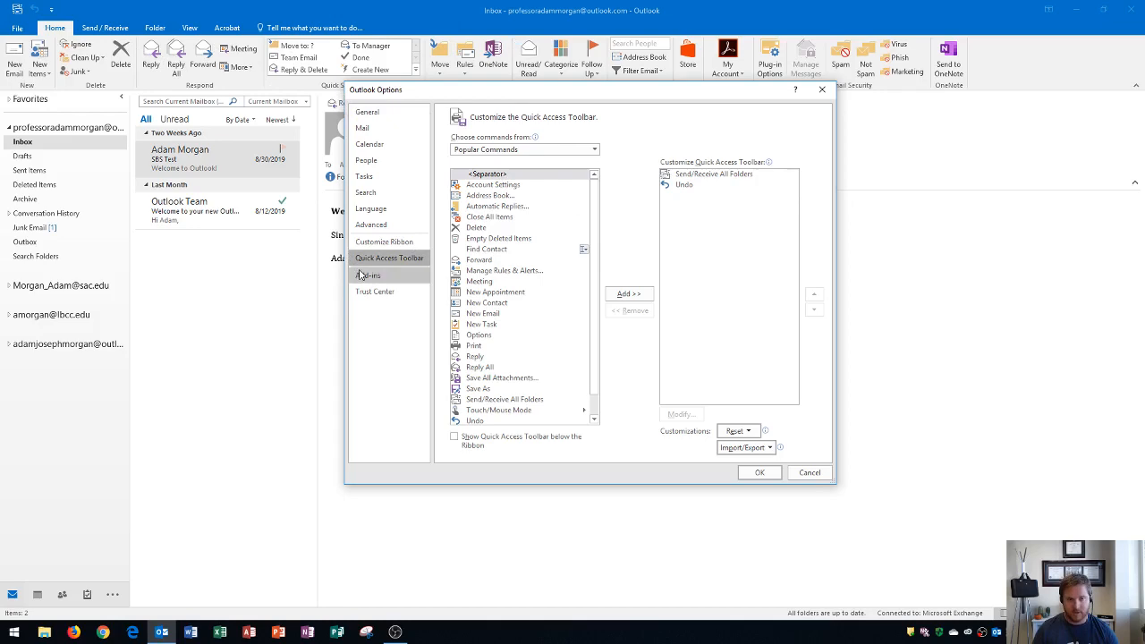
{"action": "left_click", "coordinate": [374, 290]}
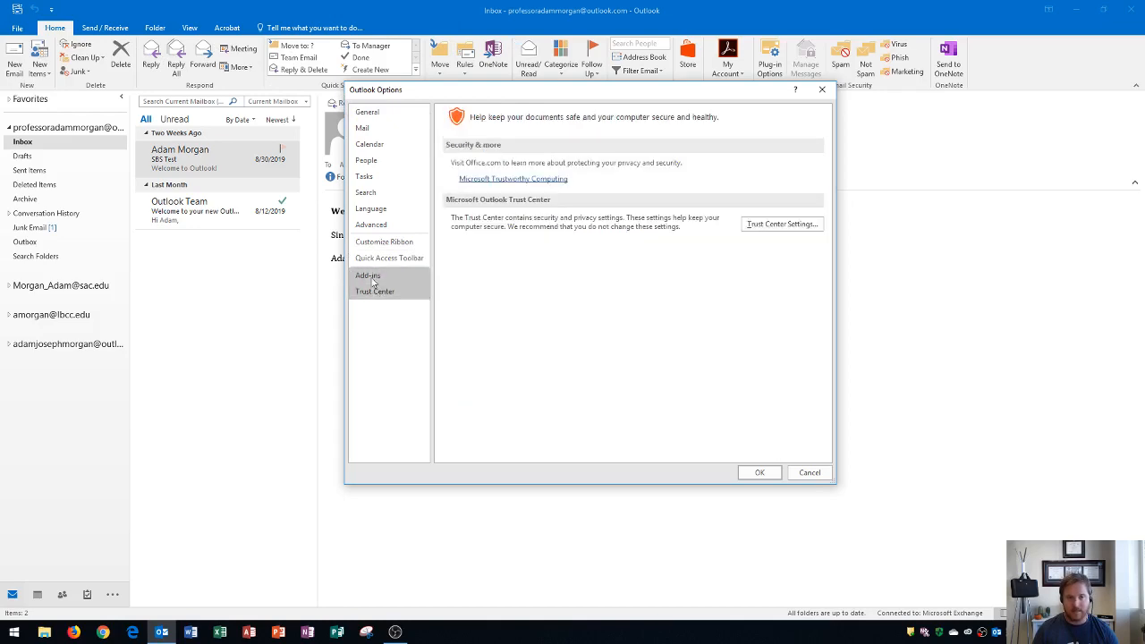
Glance at Add-ins and General, then cancel Outlook Options back to the inbox.
{"action": "left_click", "coordinate": [368, 275]}
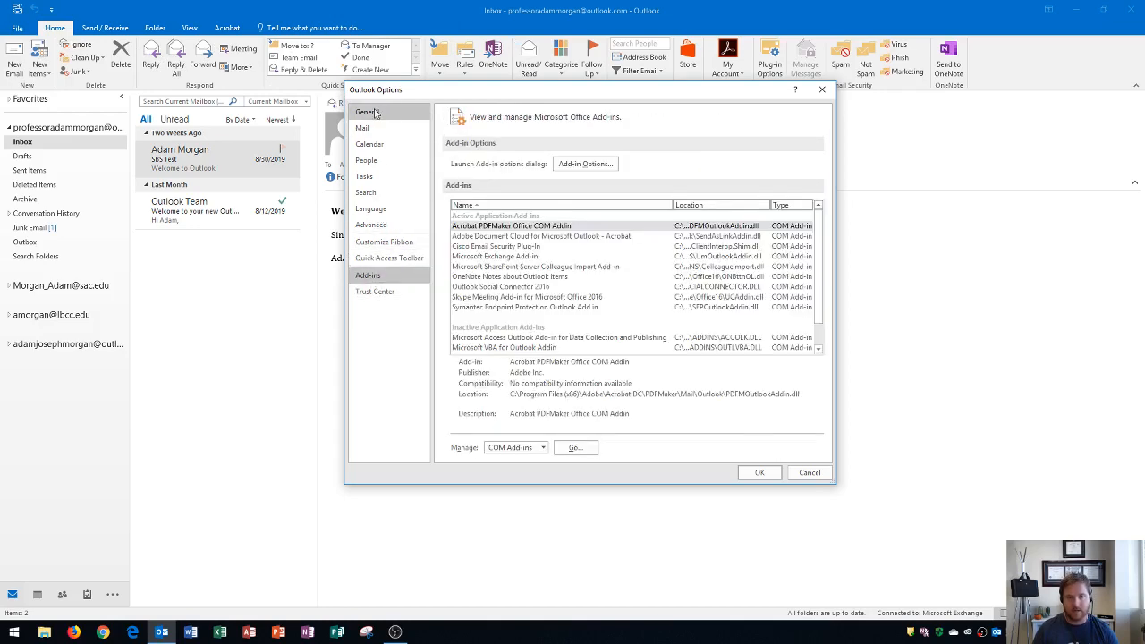
{"action": "left_click", "coordinate": [366, 112]}
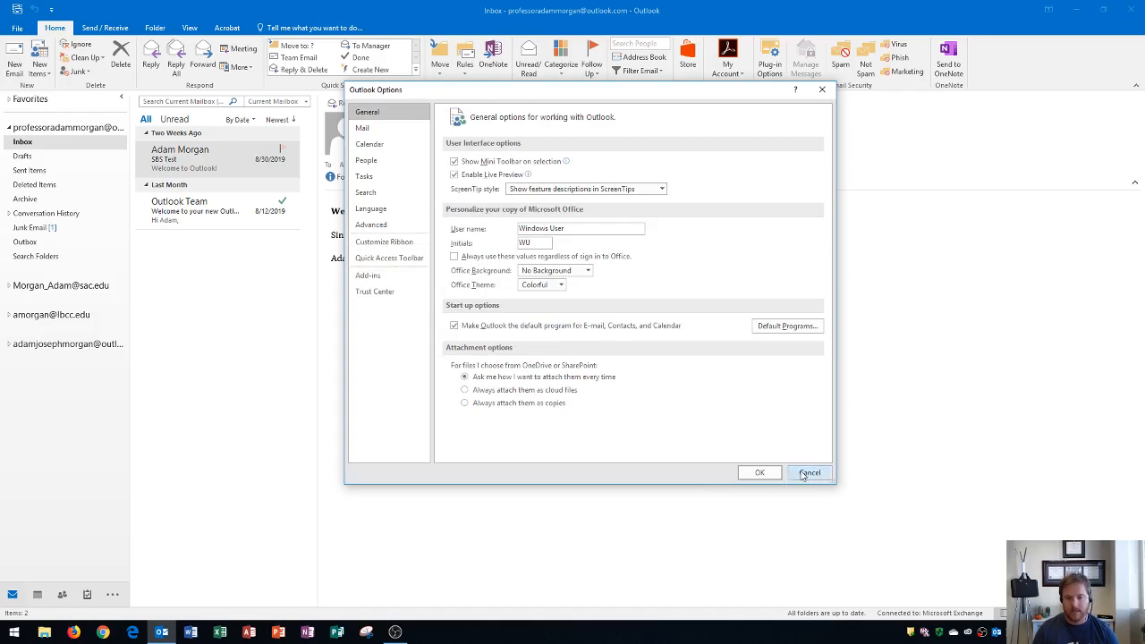
{"action": "left_click", "coordinate": [808, 472]}
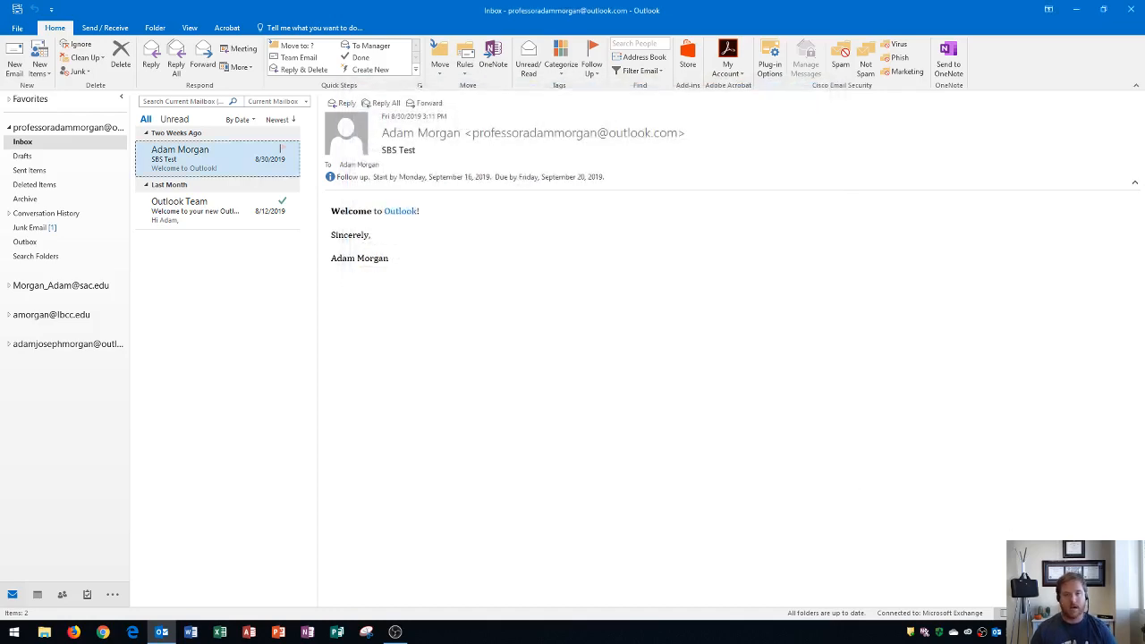